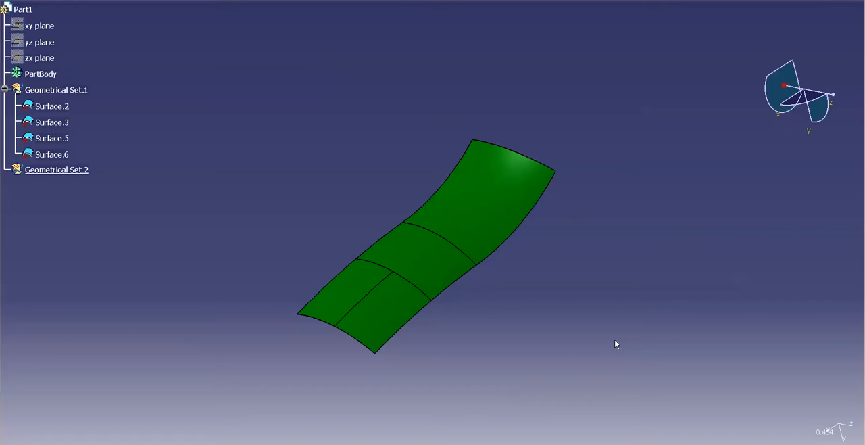
Step: Review the separate patches Surface.2 and Surface.3 in the tree, then clear the selection
left_click(52, 122)
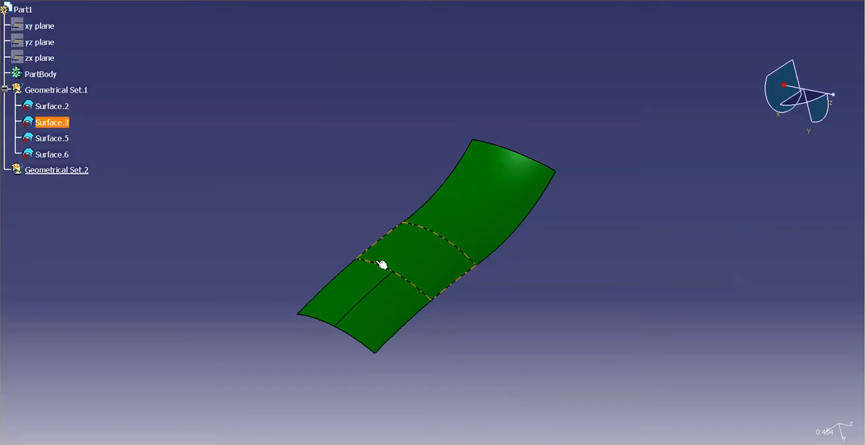
mouse_move(446, 291)
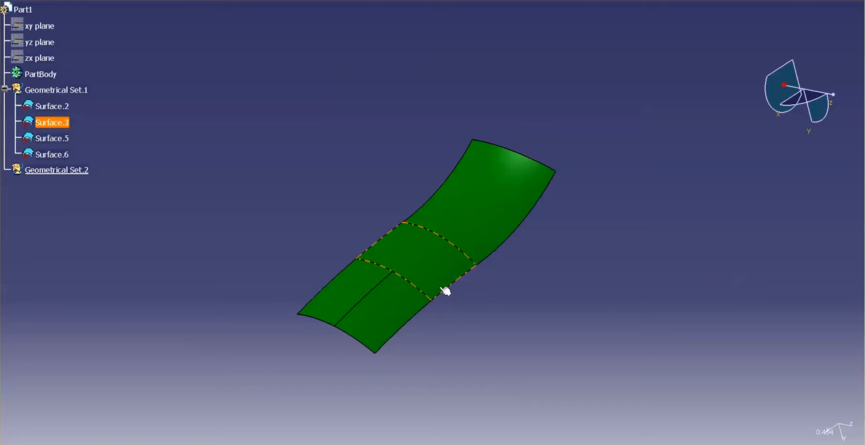
mouse_move(391, 256)
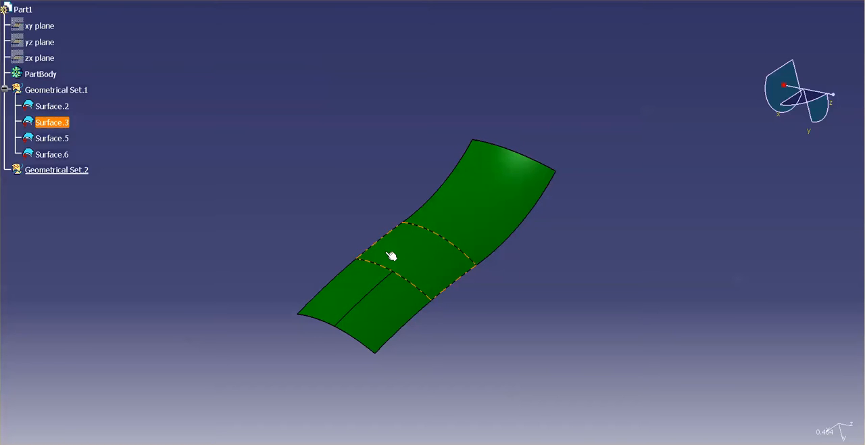
left_click(51, 106)
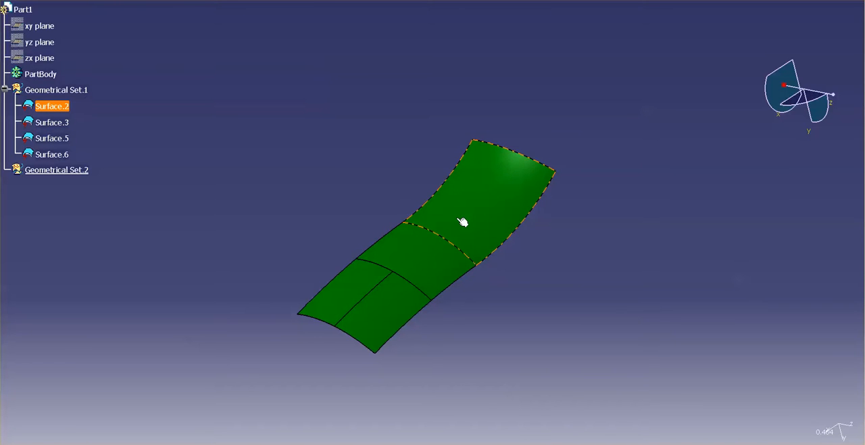
left_click(52, 123)
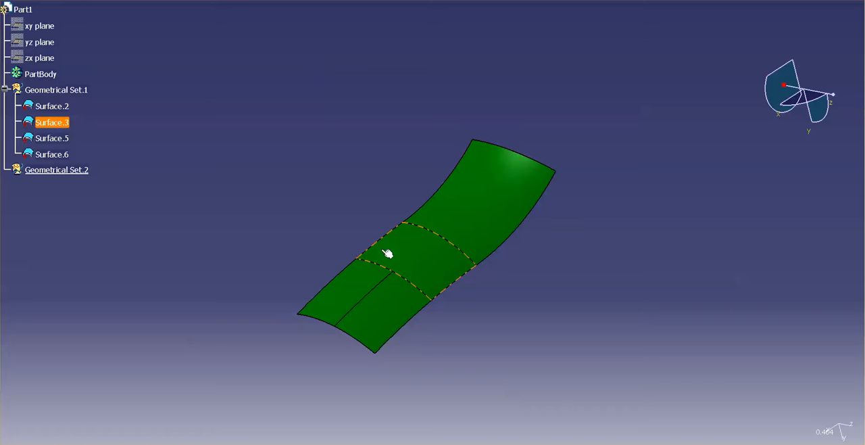
left_click(557, 306)
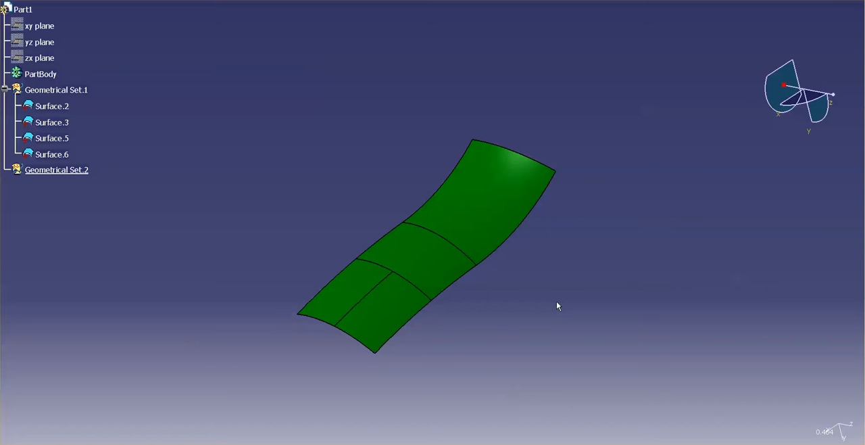
mouse_move(768, 442)
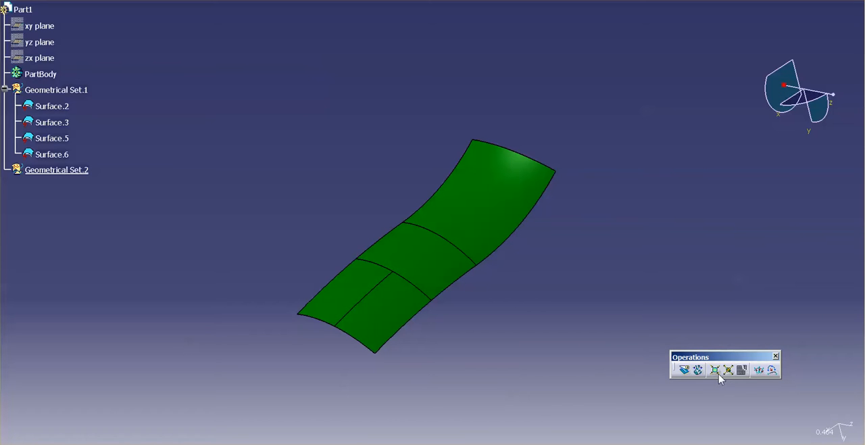
mouse_move(715, 369)
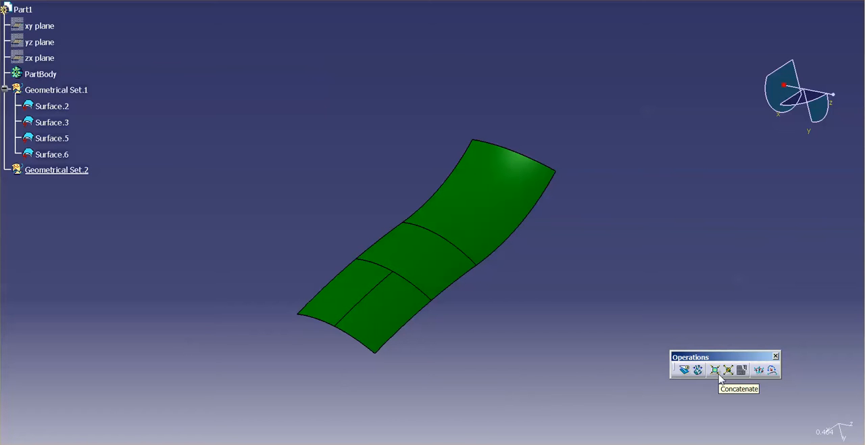
Step: Concatenate Surface.5 and Surface.6 into the single Surface.7, with the extra options shown
left_click(713, 369)
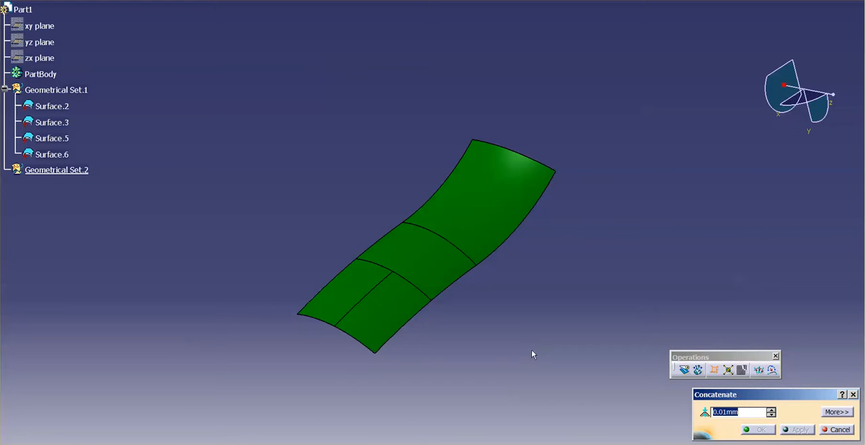
left_click(51, 138)
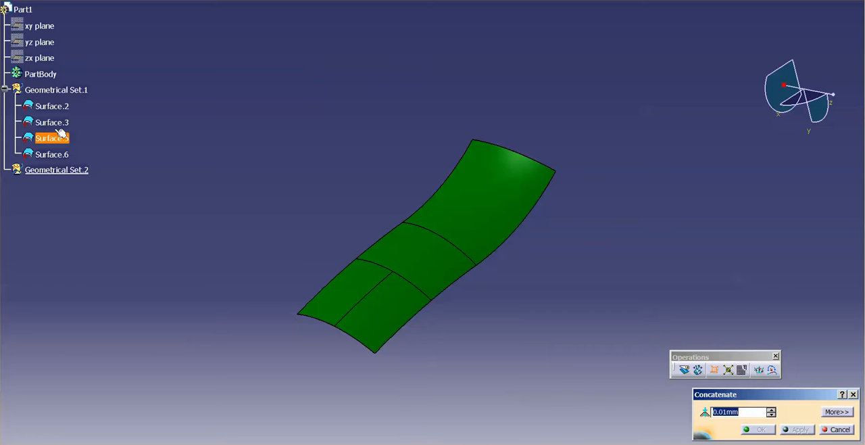
left_click(51, 105)
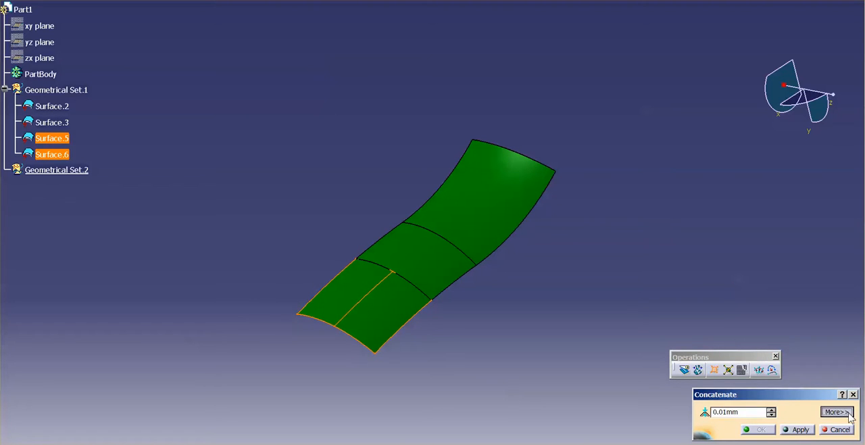
left_click(836, 410)
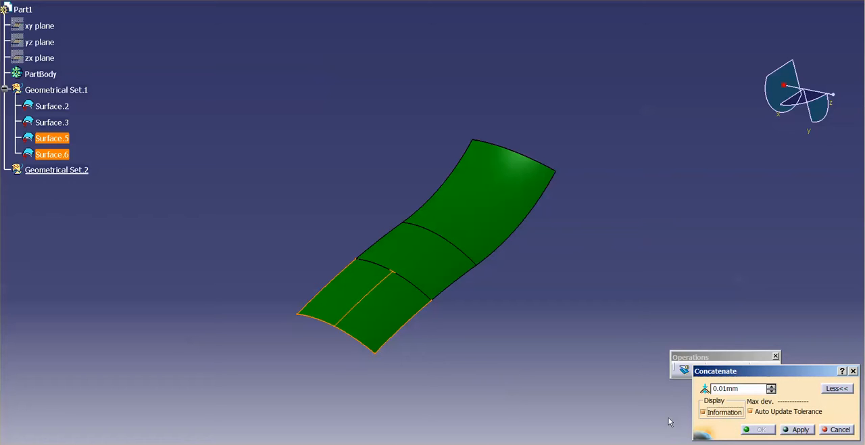
left_click(800, 430)
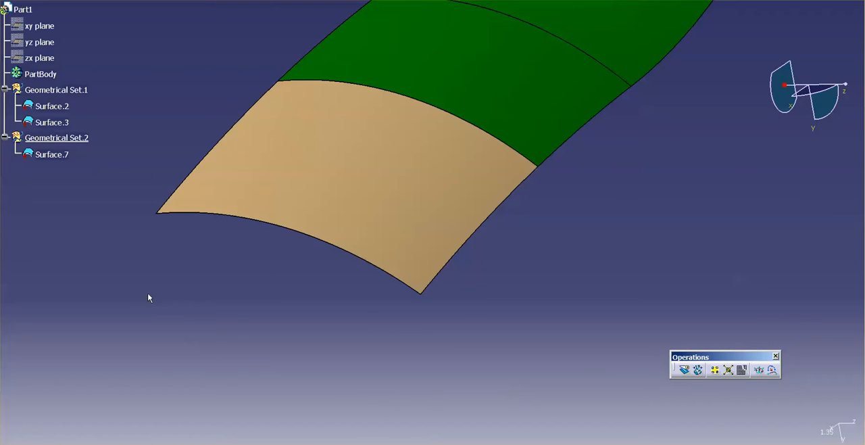
left_click(51, 154)
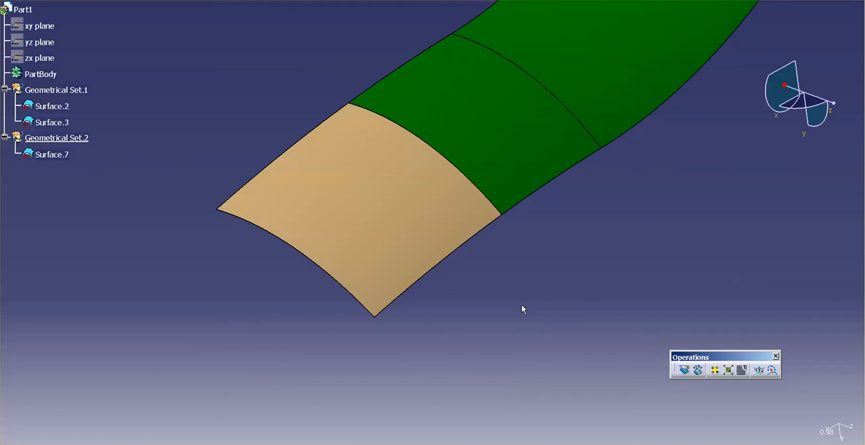
left_click(51, 154)
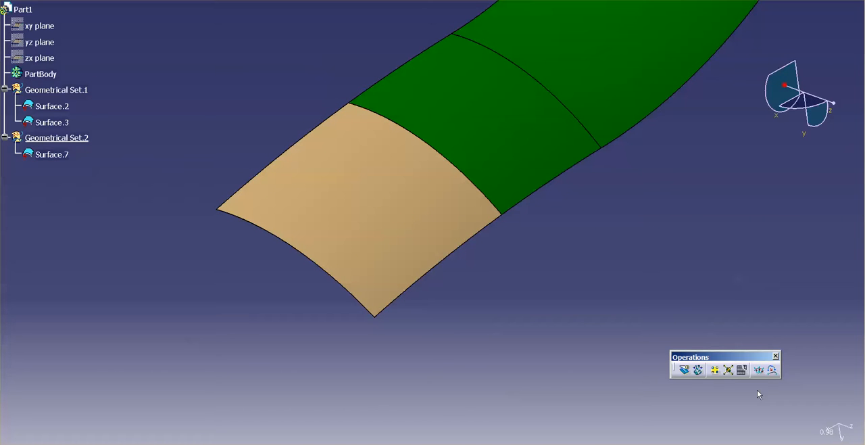
Step: Concatenate Surface.3 with Surface.7 into Surface.8, previewing the deviation before confirming
left_click(684, 369)
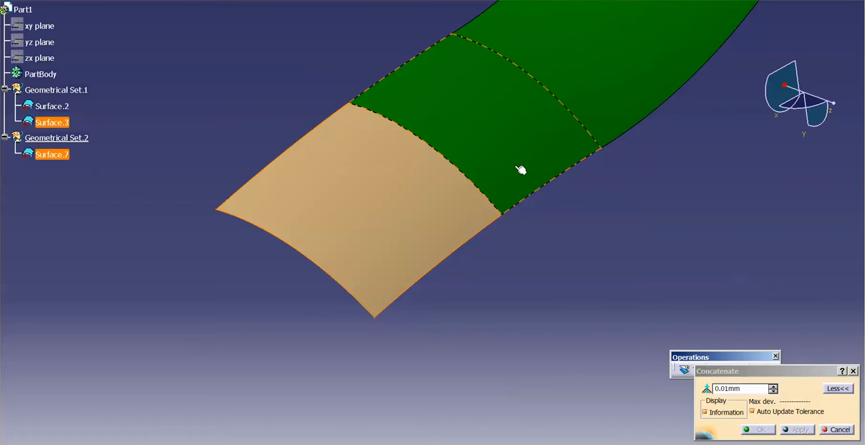
left_click(797, 430)
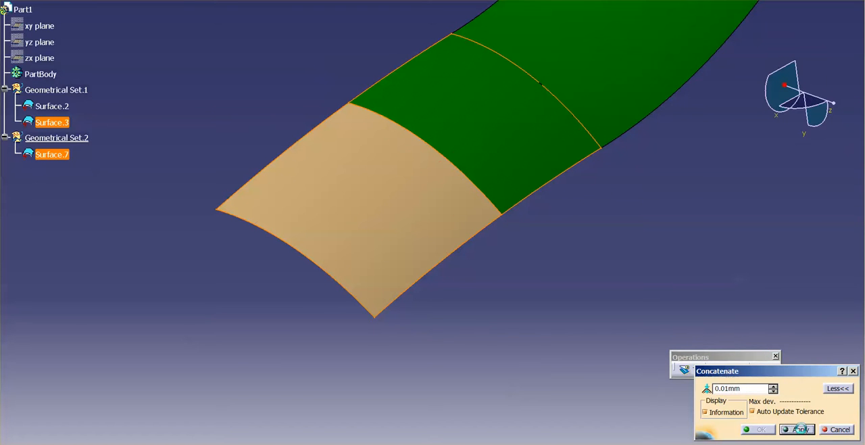
left_click(796, 430)
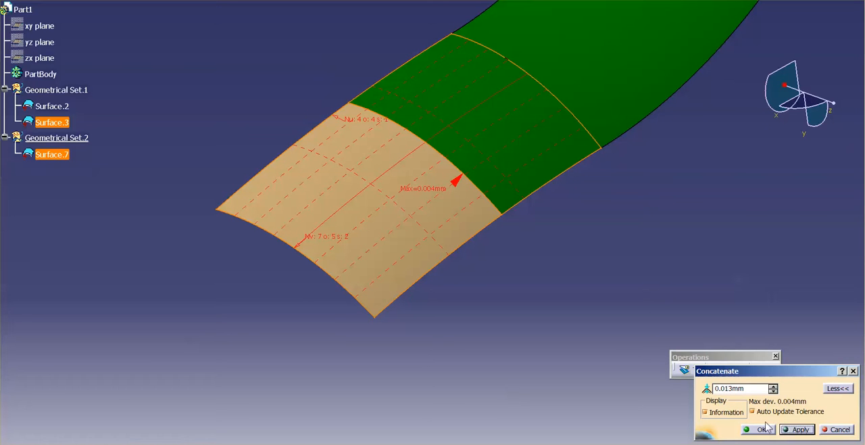
left_click(760, 429)
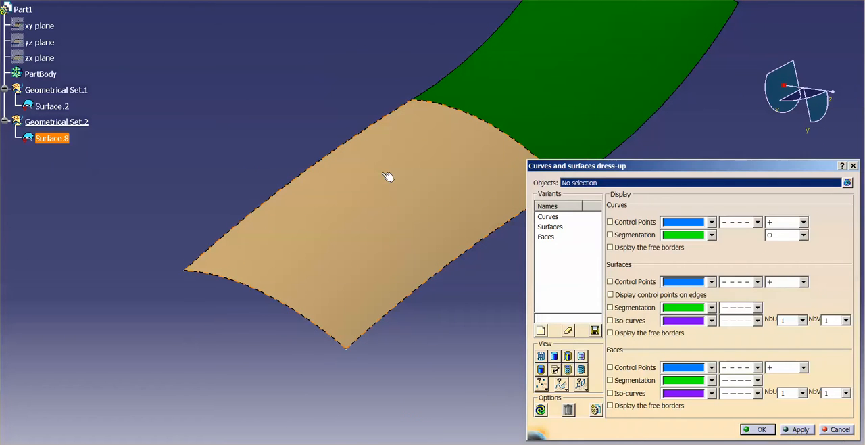
Step: Turn on Surfaces Control Points and Segmentation display for Surface.8 via its dress-up settings
left_click(386, 177)
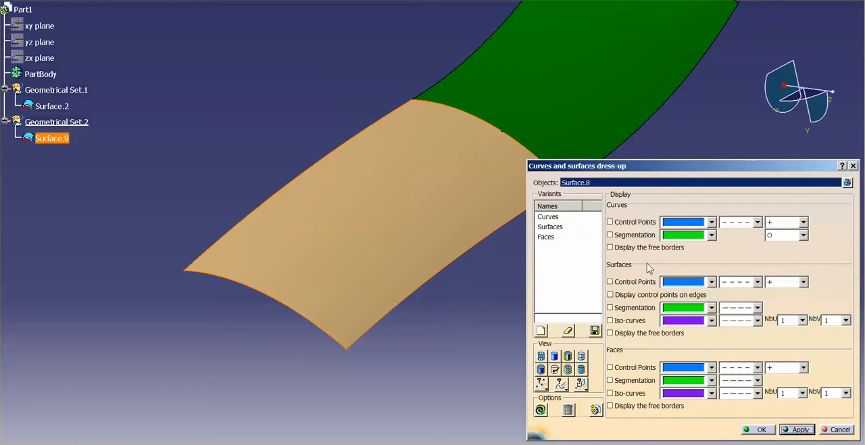
mouse_move(637, 227)
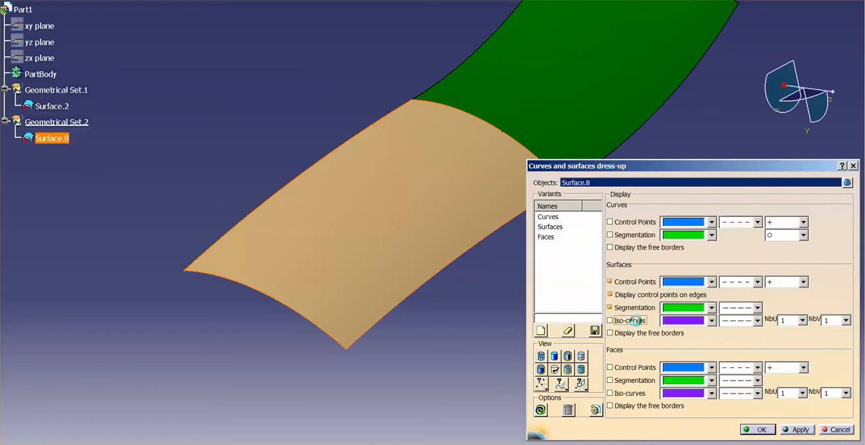
left_click(797, 430)
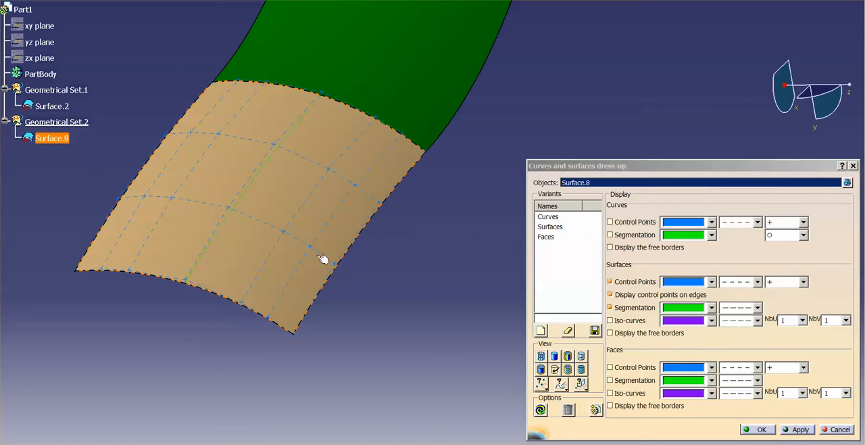
mouse_move(224, 223)
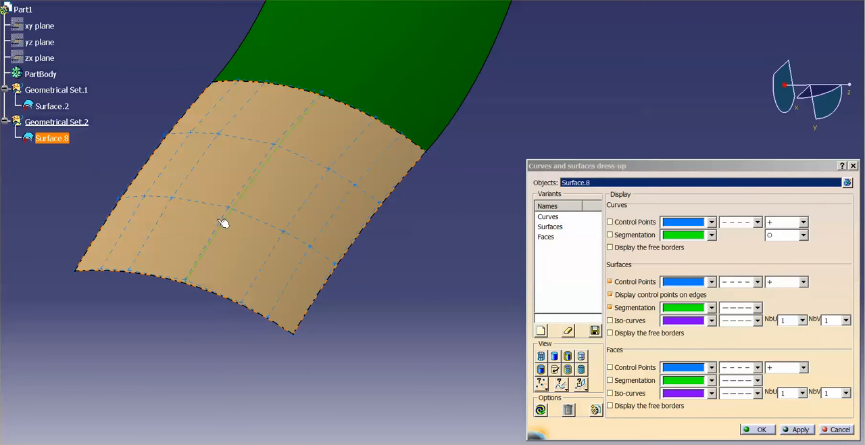
mouse_move(257, 287)
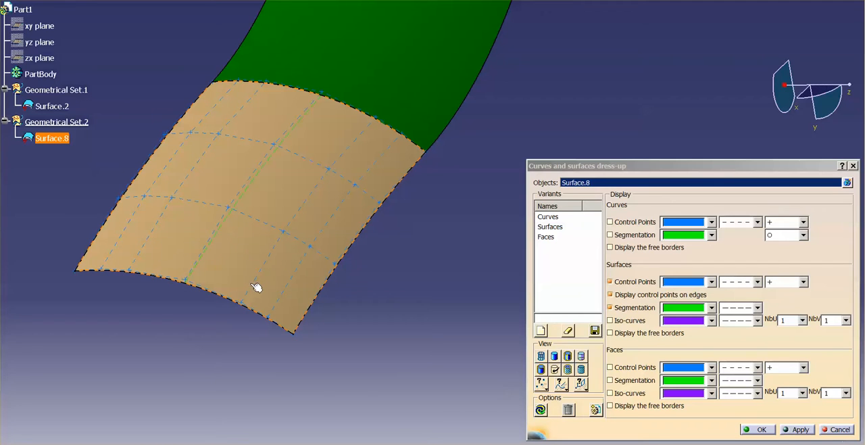
left_click(757, 430)
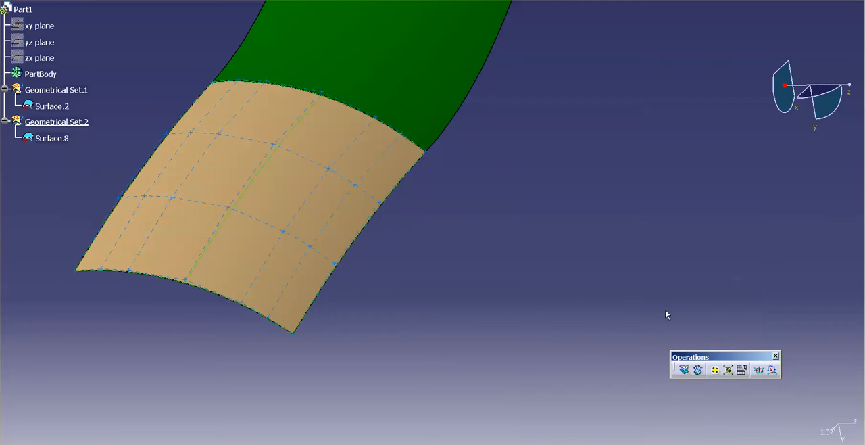
Step: Concatenate Surface.2 and Surface.8, previewing the joined surface and its deviation
left_click(684, 367)
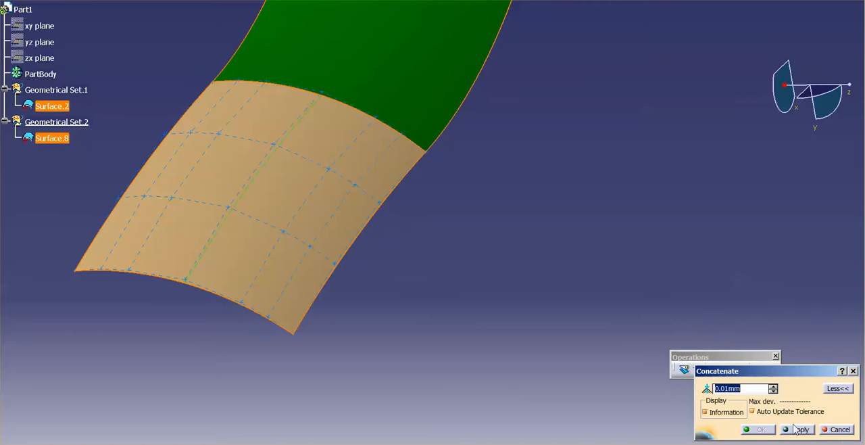
left_click(800, 430)
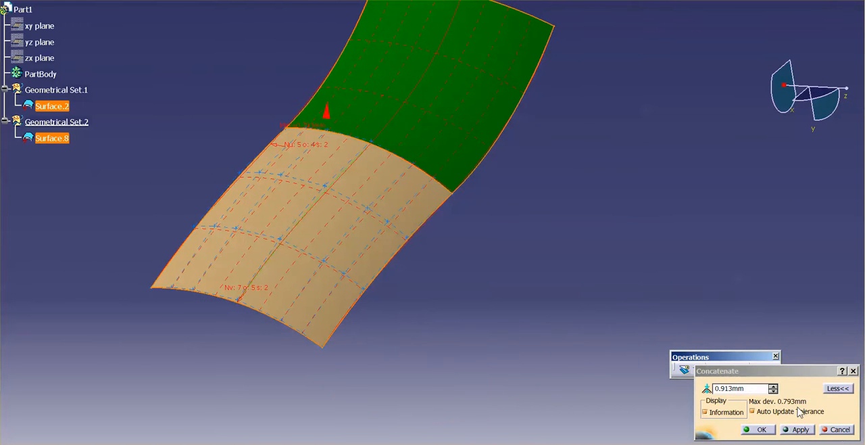
mouse_move(800, 411)
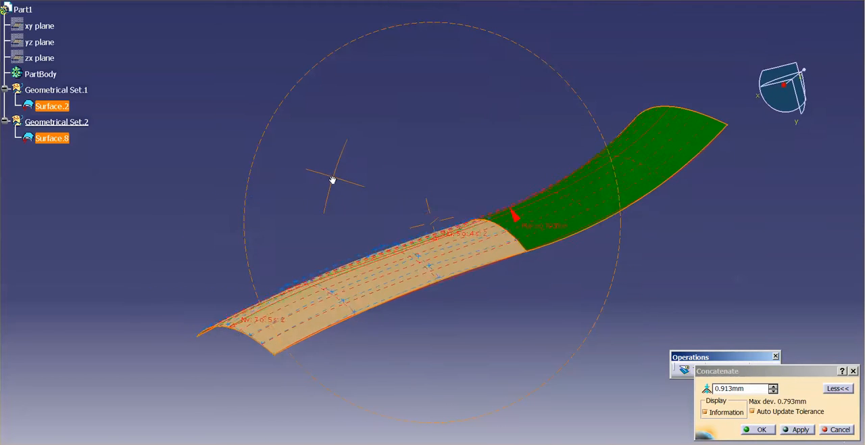
left_click_drag(331, 181, 445, 262)
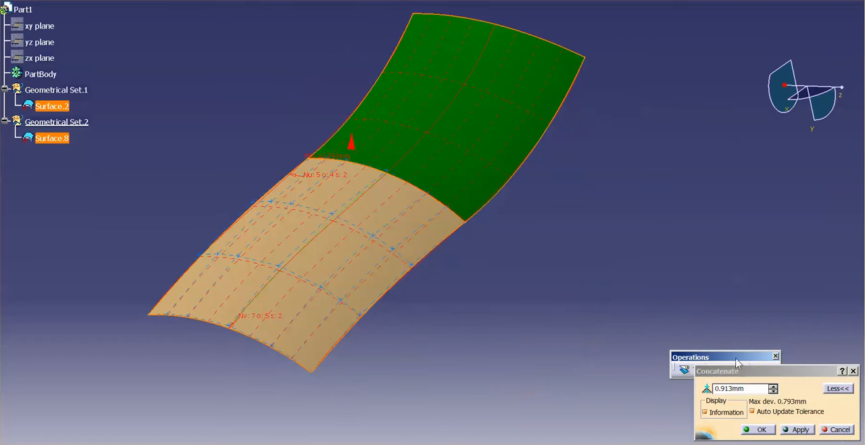
Step: Set the concatenation tolerance to 0.1mm and inspect the merged Surface.9 from several angles
triple_click(738, 387)
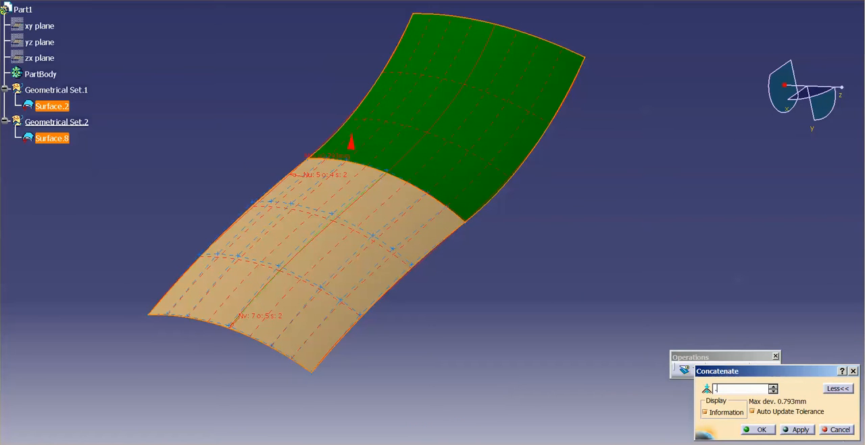
type("0.1mm")
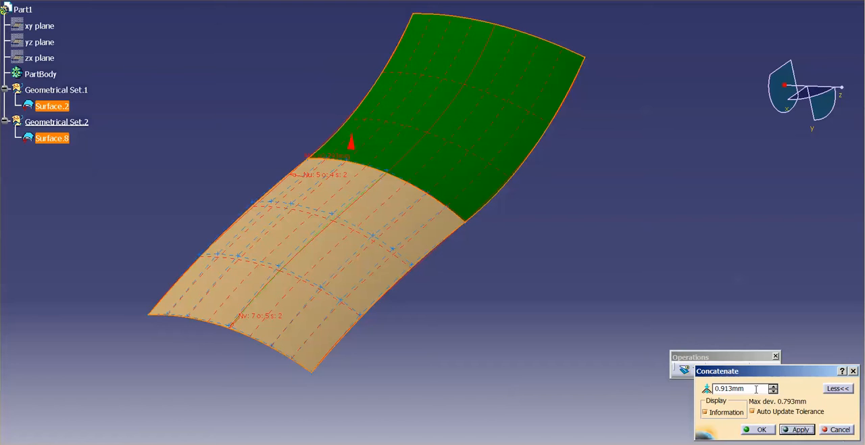
mouse_move(743, 388)
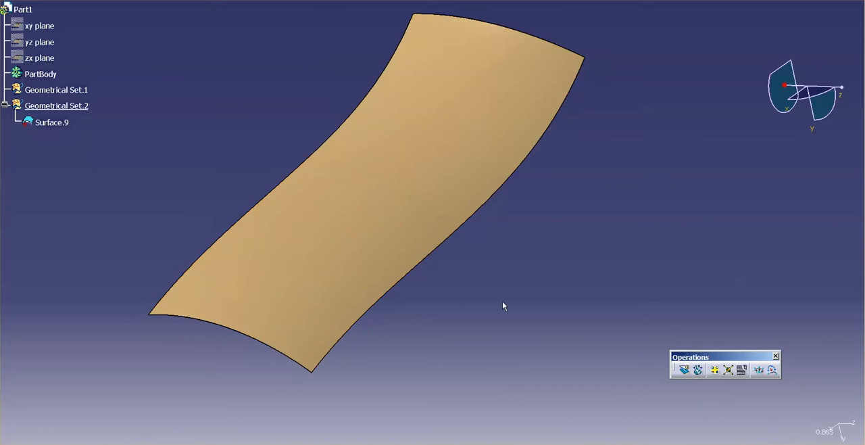
left_click_drag(503, 305, 321, 166)
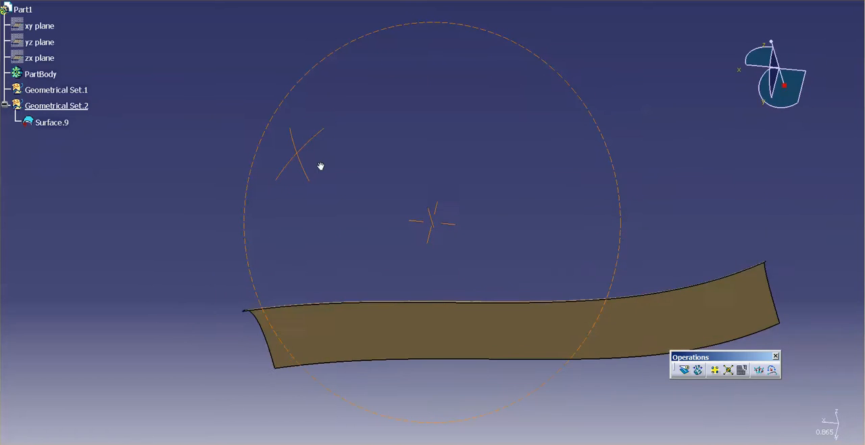
left_click_drag(322, 167, 500, 272)
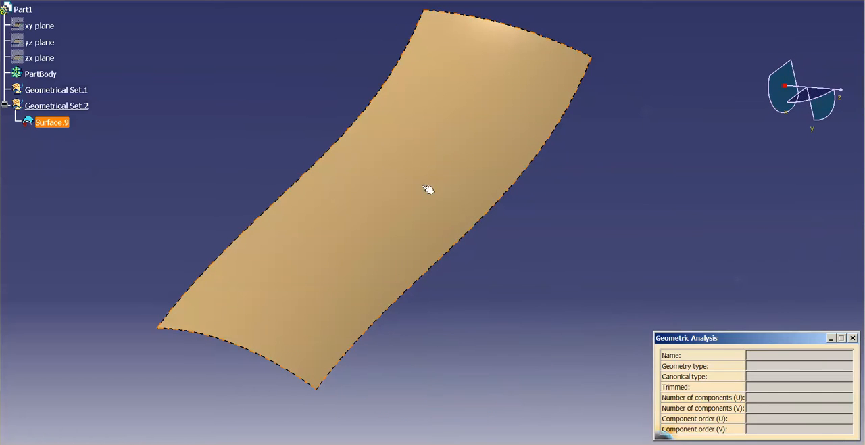
left_click(427, 189)
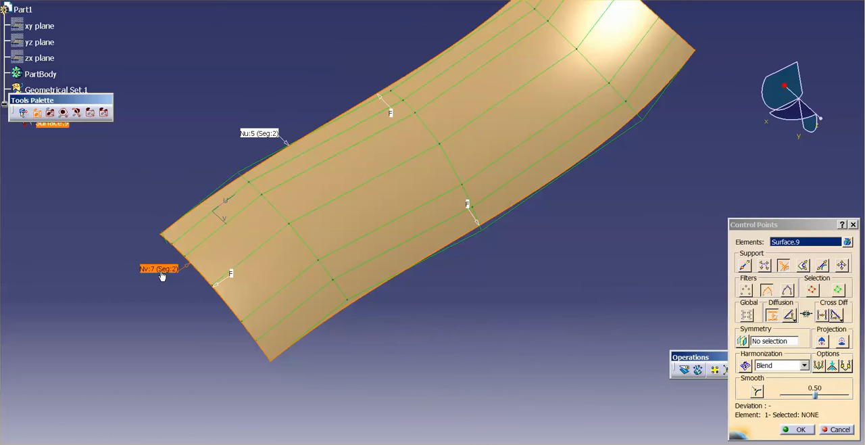
mouse_move(135, 284)
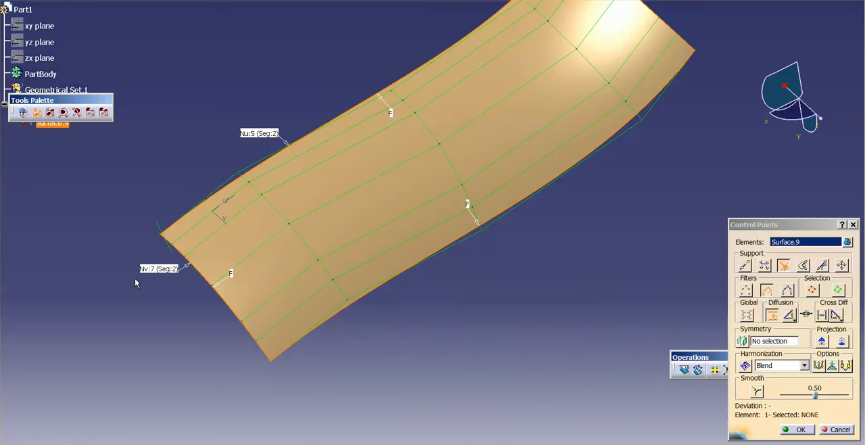
left_click(800, 429)
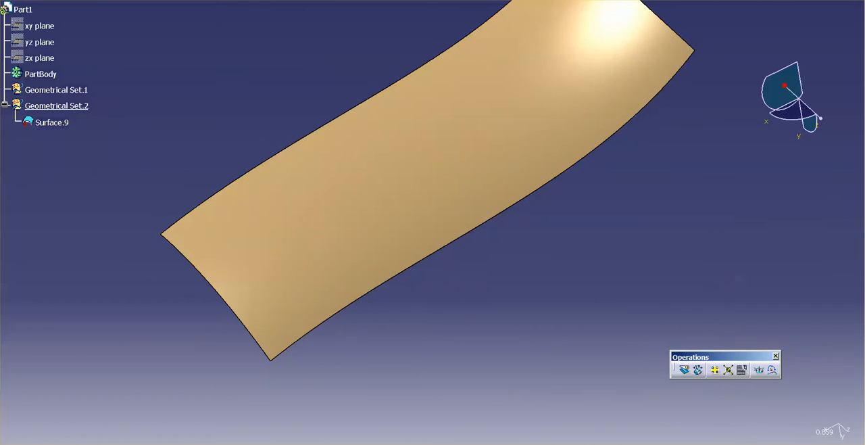
Step: Turn on Surfaces Control Points display for Surface.9 in its dress-up settings
left_click(770, 368)
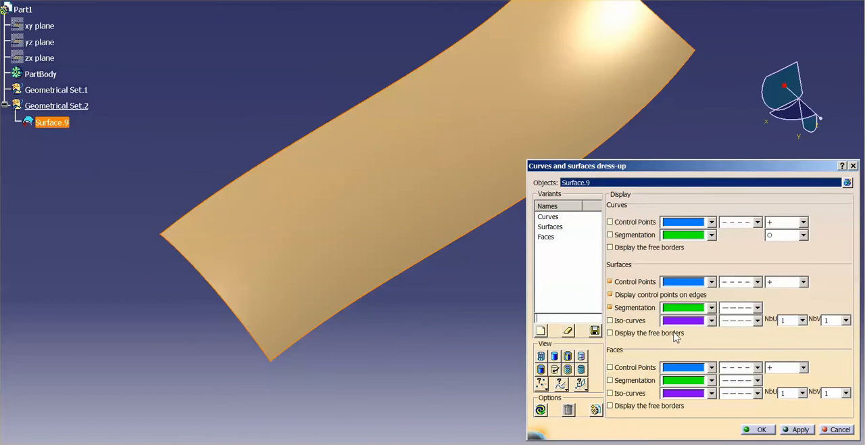
left_click(800, 430)
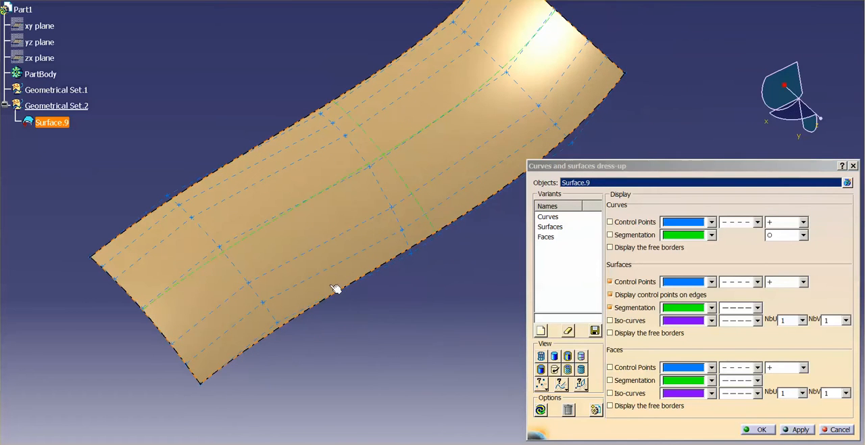
mouse_move(354, 118)
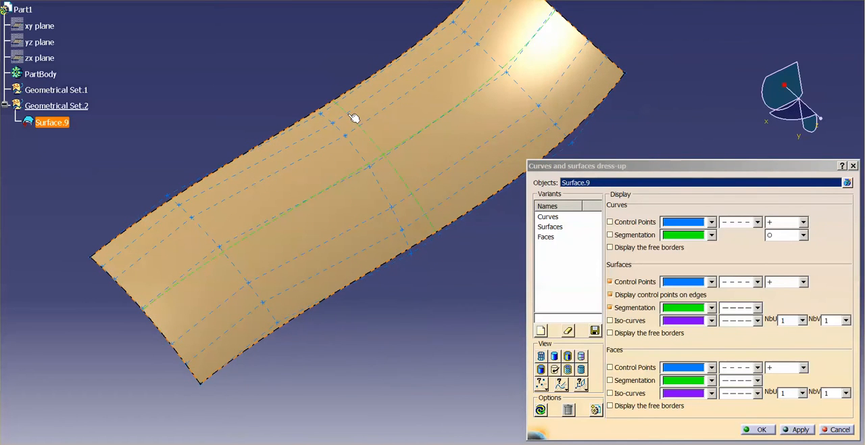